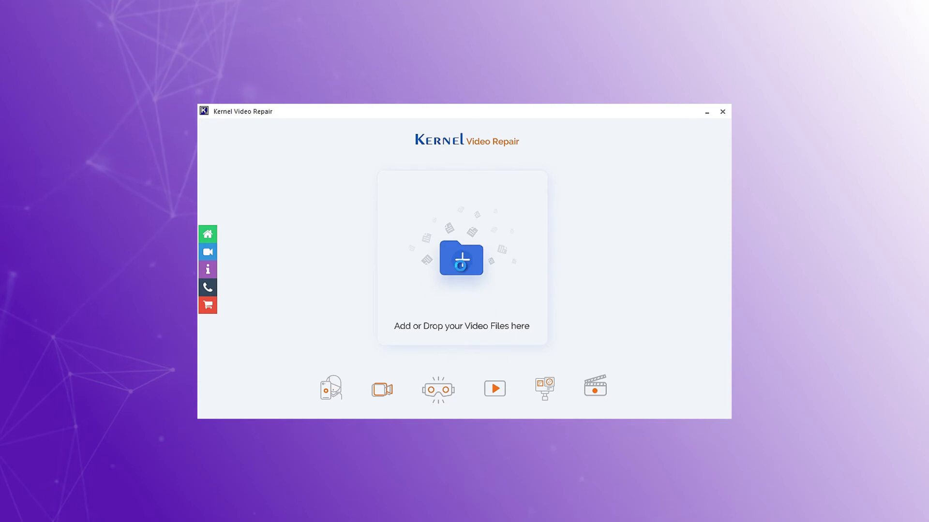
Add the corrupt honey bee .mov video from the Desktop to the repair list.
click(461, 260)
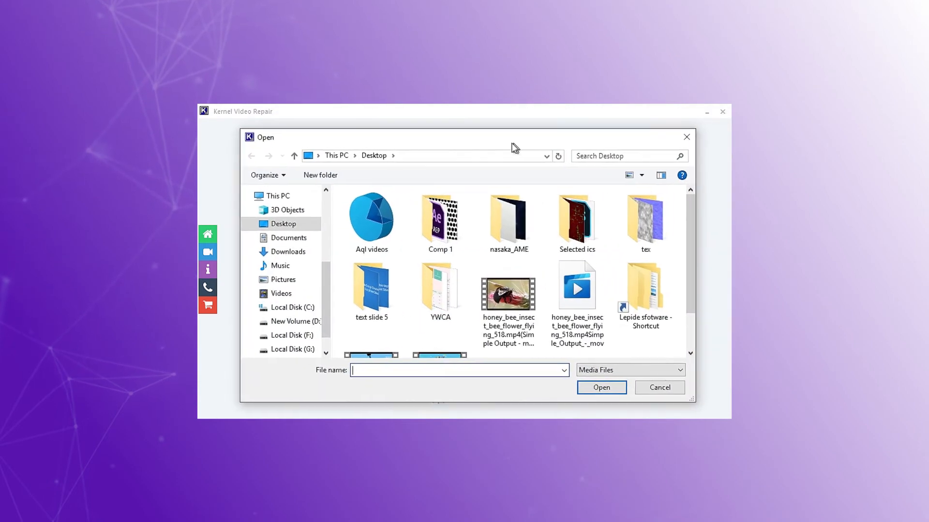
scroll(down, 3)
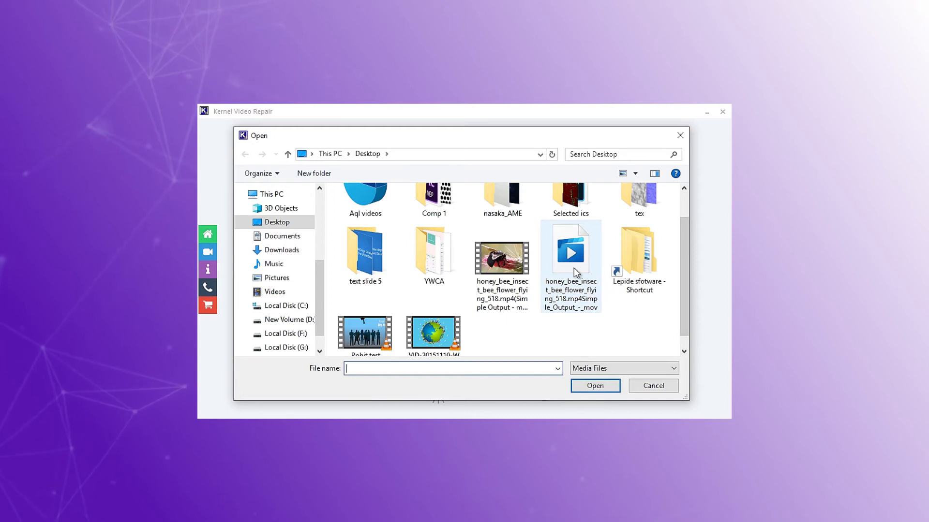
click(570, 251)
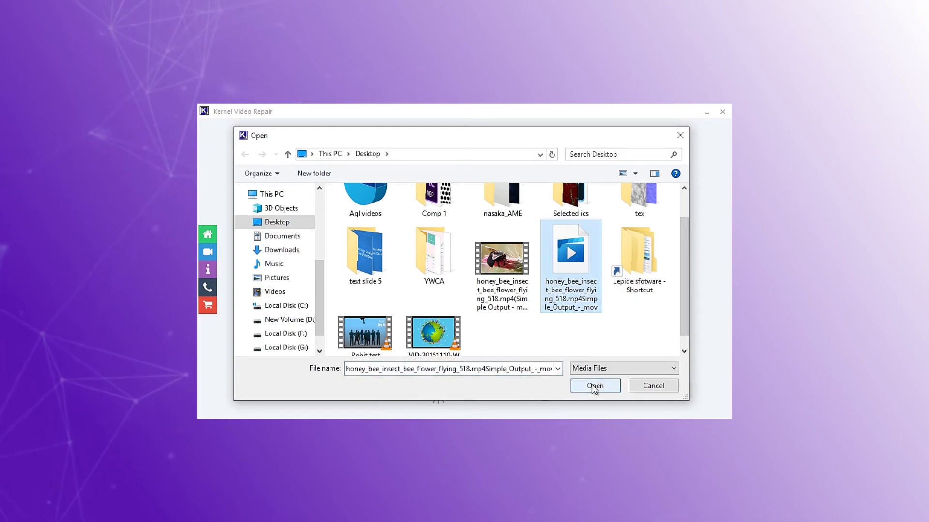
click(594, 386)
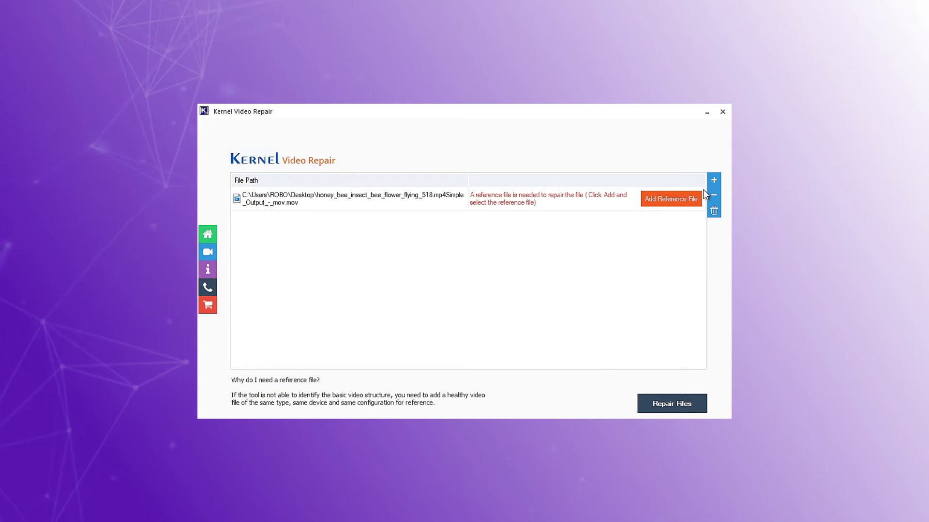
mouse_move(714, 180)
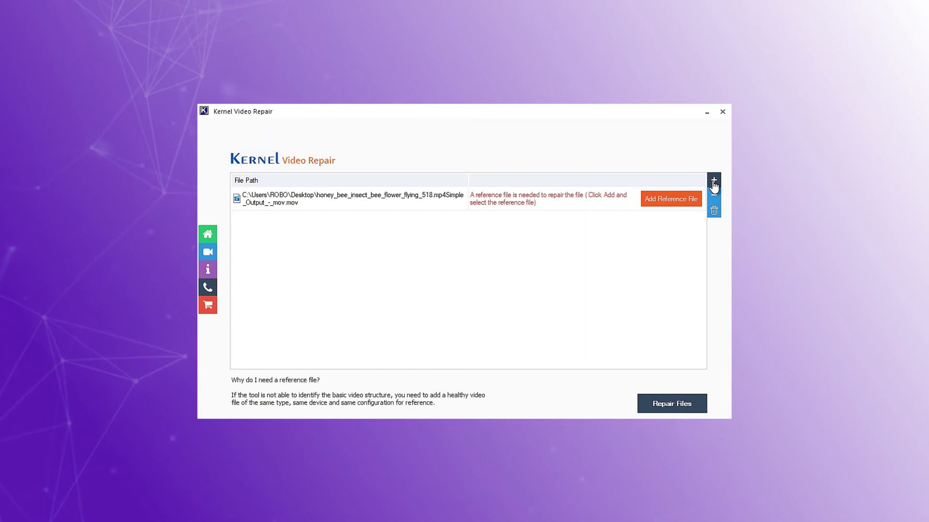
mouse_move(337, 218)
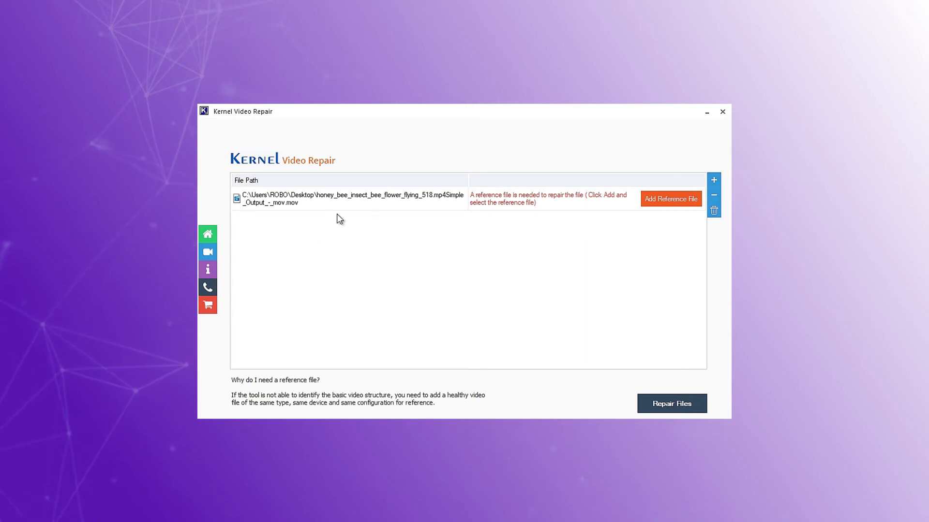
mouse_move(376, 221)
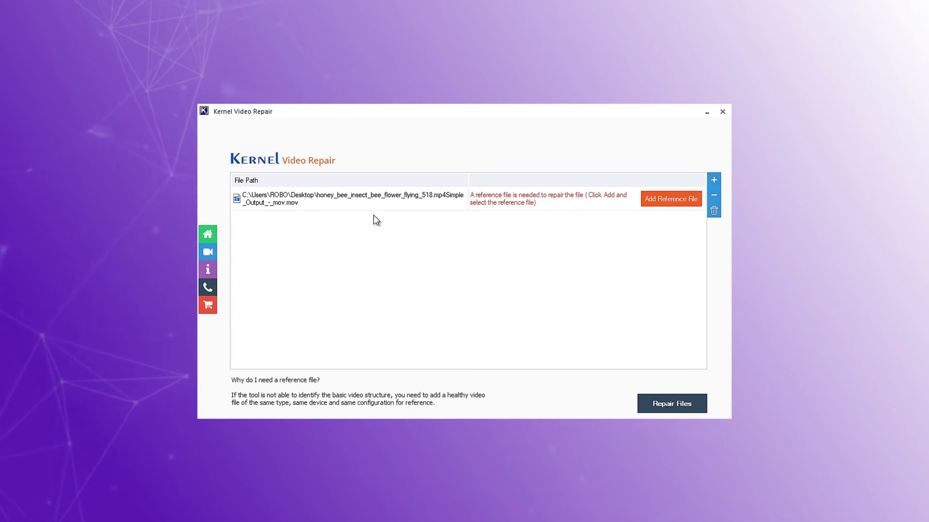
mouse_move(545, 228)
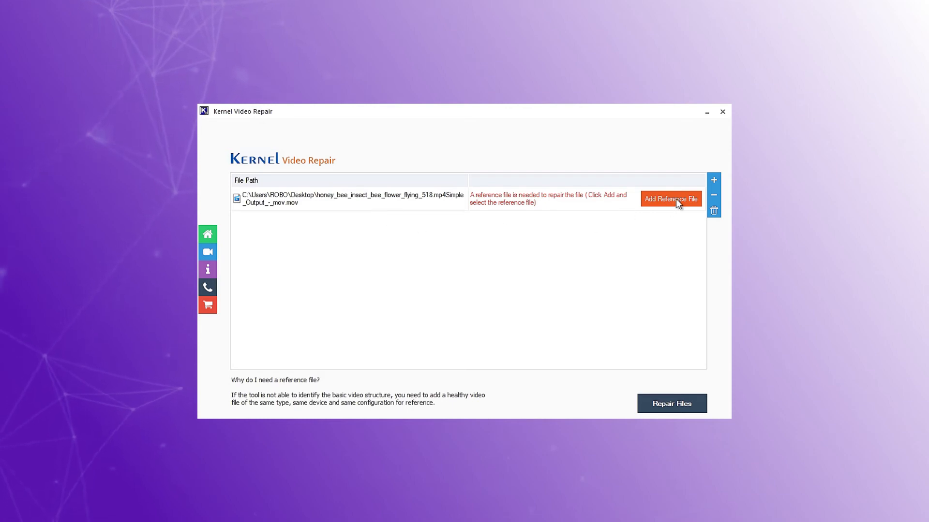
mouse_move(577, 221)
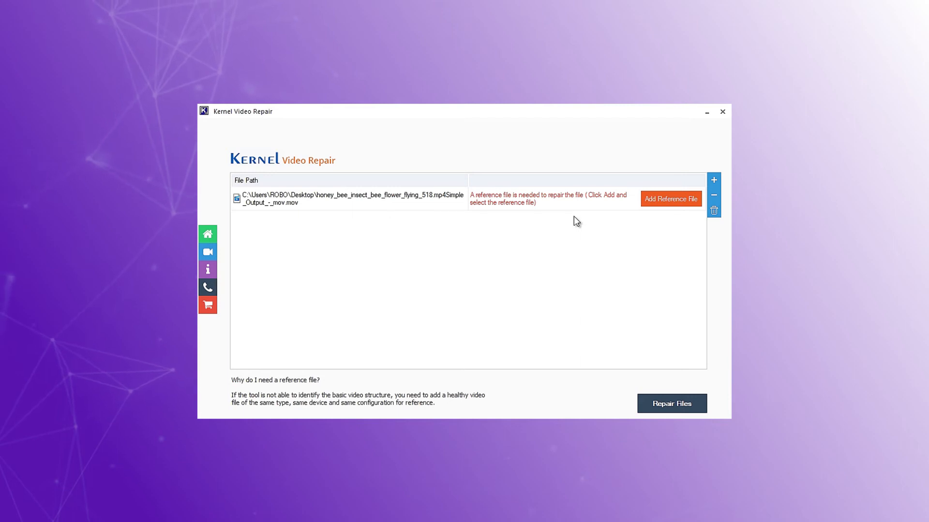
mouse_move(671, 203)
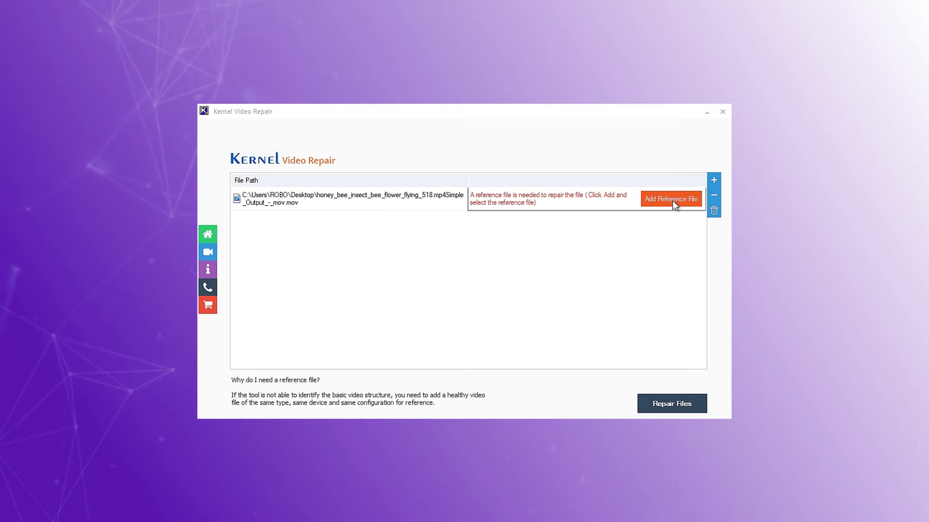
Attach the healthy honey bee mp4 from the Desktop as the corrupt video's reference file.
click(670, 200)
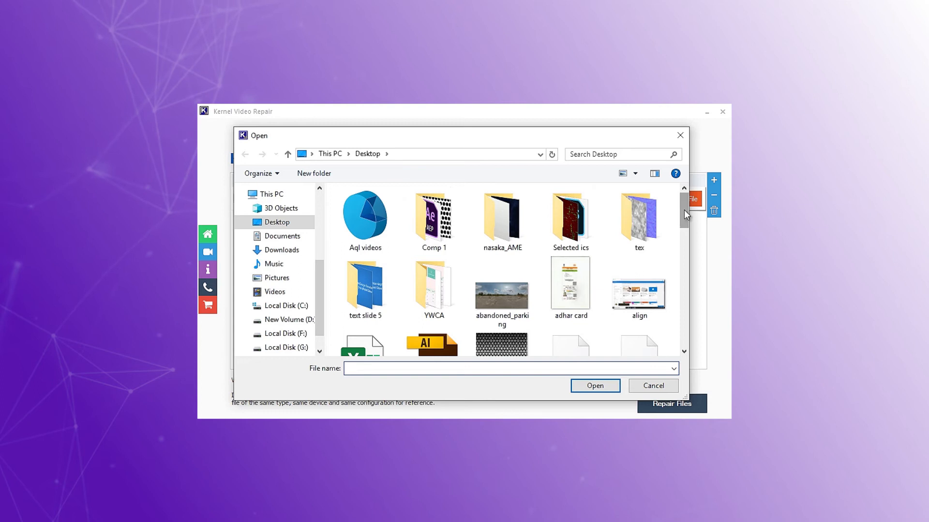
scroll(down, 3)
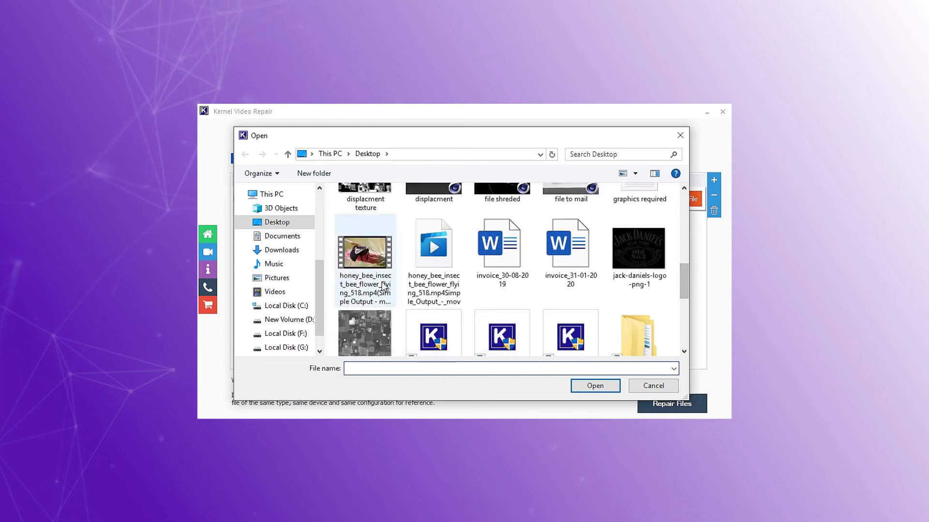
click(365, 260)
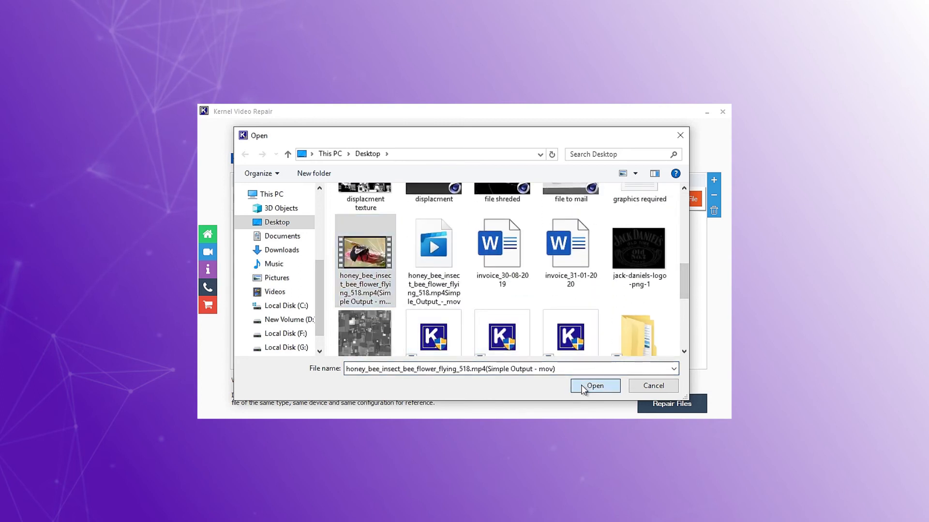
click(594, 386)
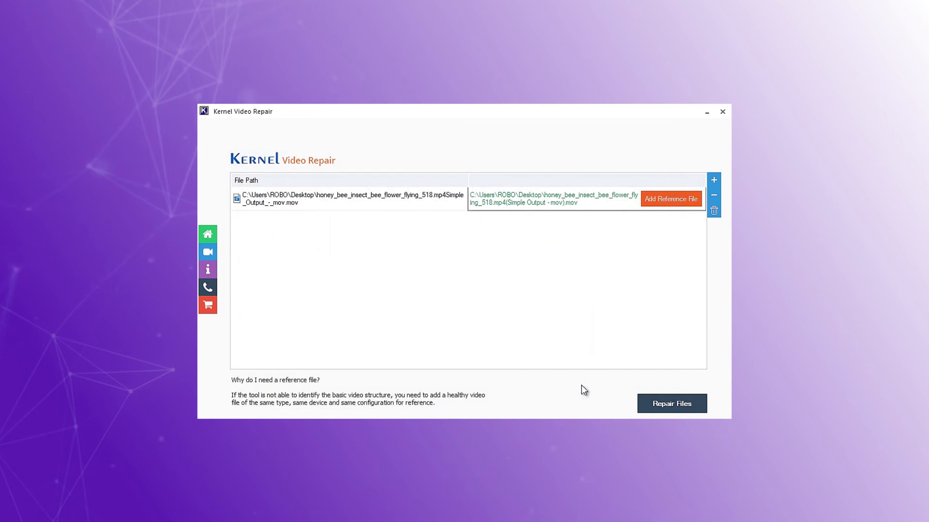
Start the repair with the Desktop confirmed as the output folder.
click(671, 403)
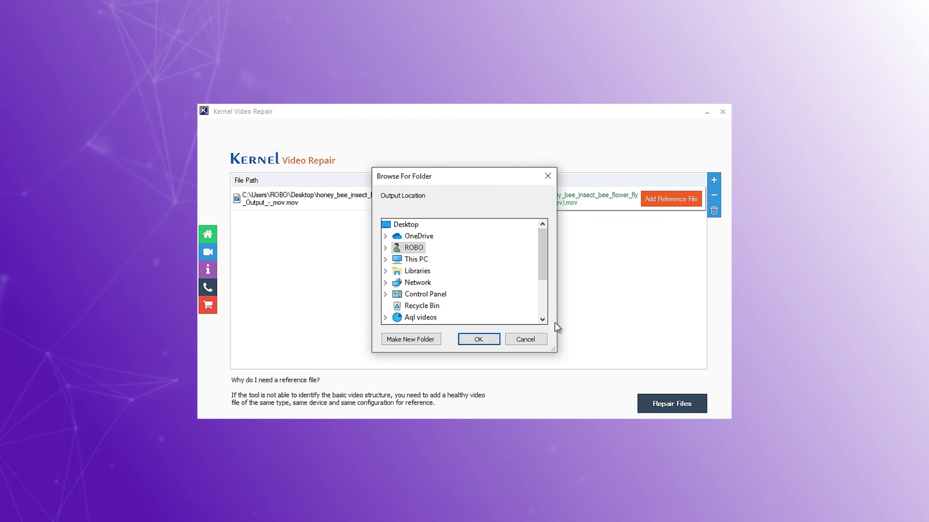
mouse_move(419, 205)
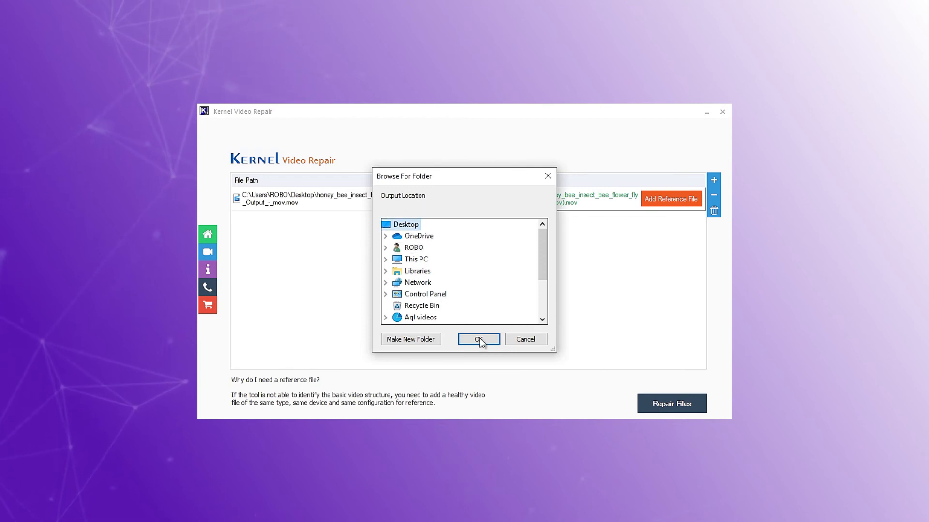
click(477, 340)
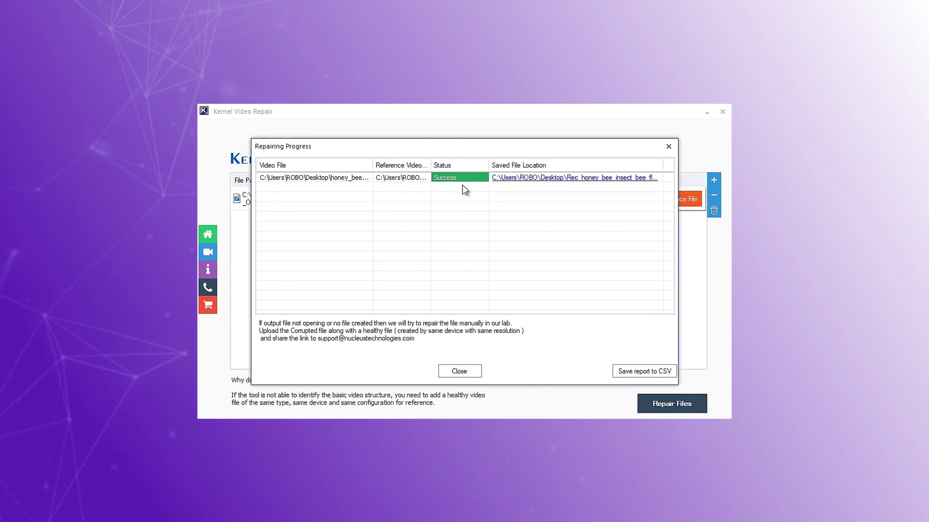
mouse_move(612, 189)
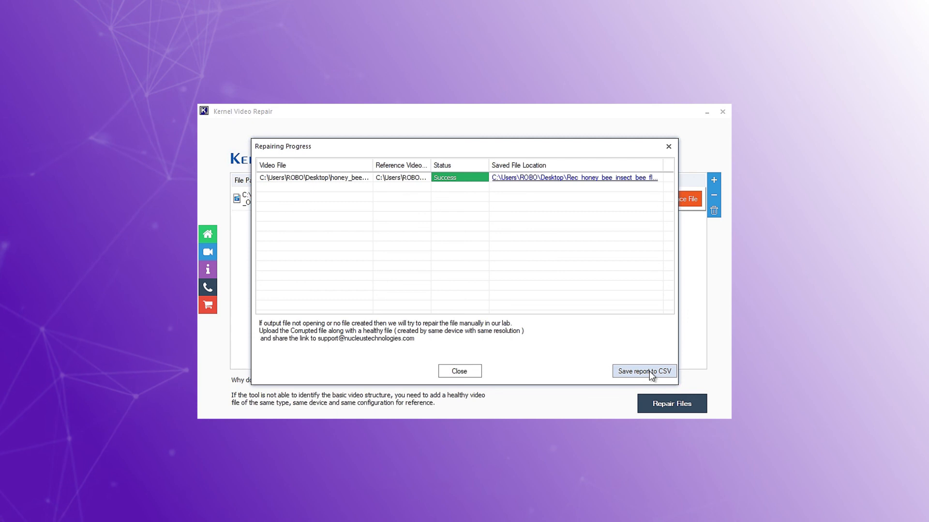
mouse_move(520, 376)
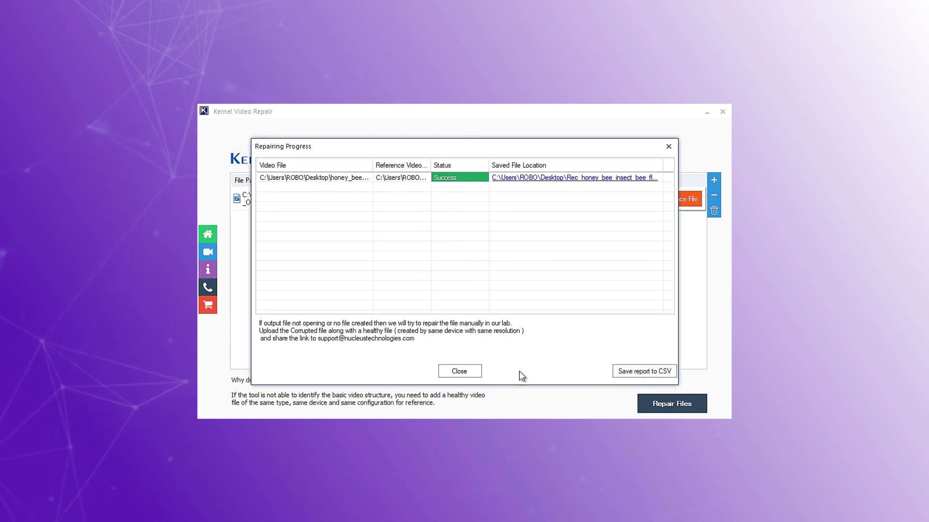
Close the Repairing Progress report after it shows Success and the saved file location.
click(459, 371)
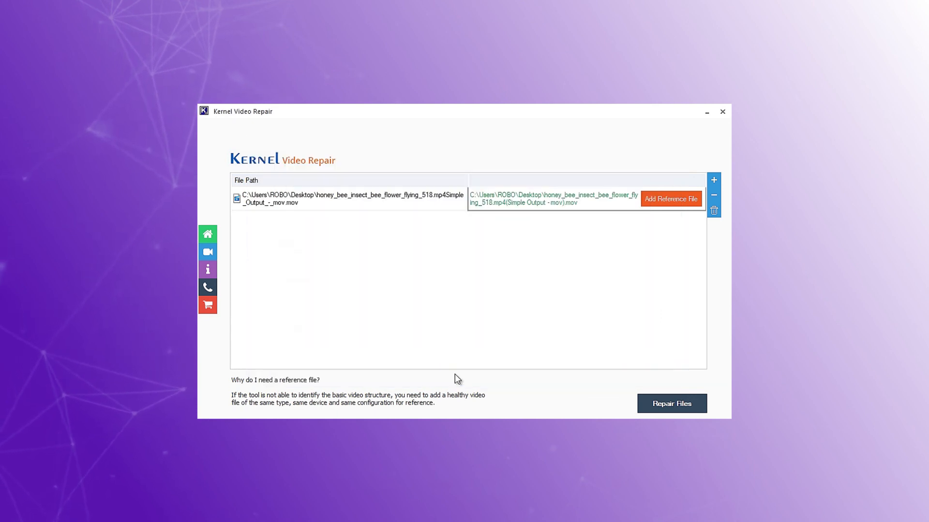